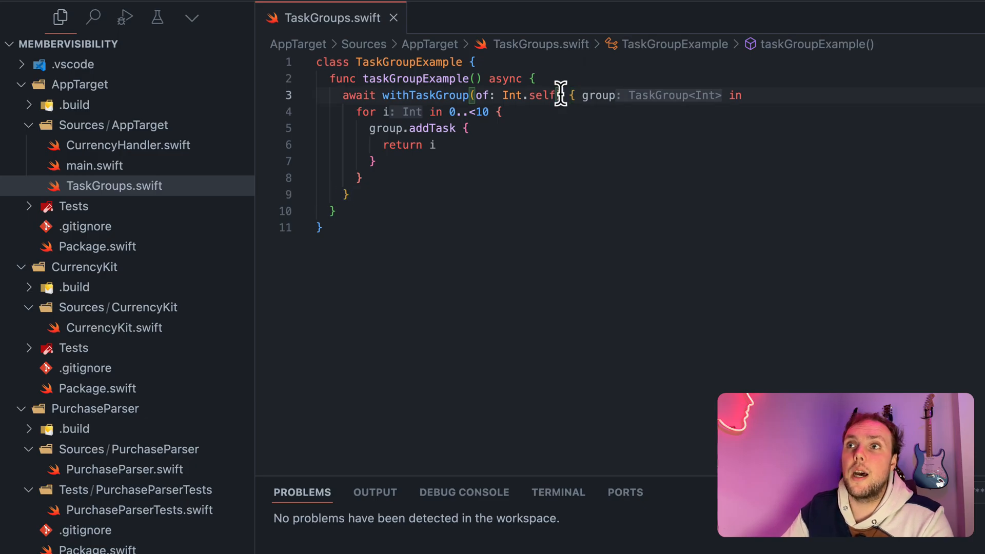
Step: Remove `(of: Int.self)` so the call reads `withTaskGroup { group in`
{"action": "double_click", "coordinate": [530, 94]}
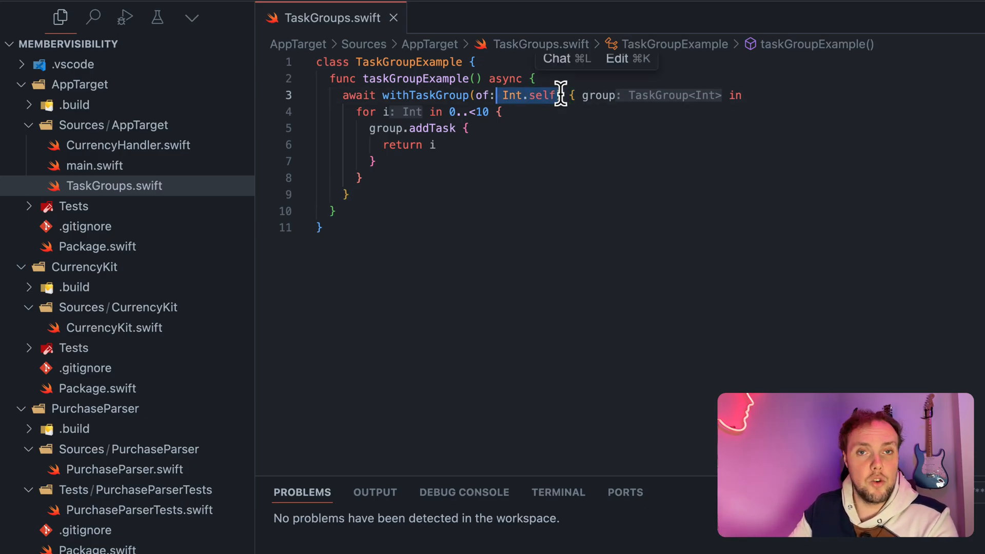
{"action": "mouse_move", "coordinate": [531, 119]}
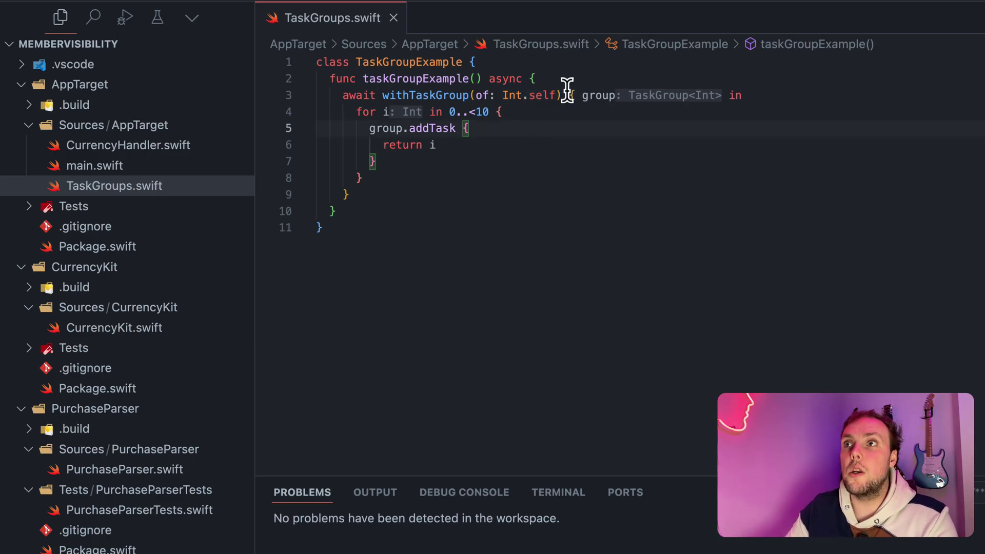
{"action": "double_click", "coordinate": [529, 94]}
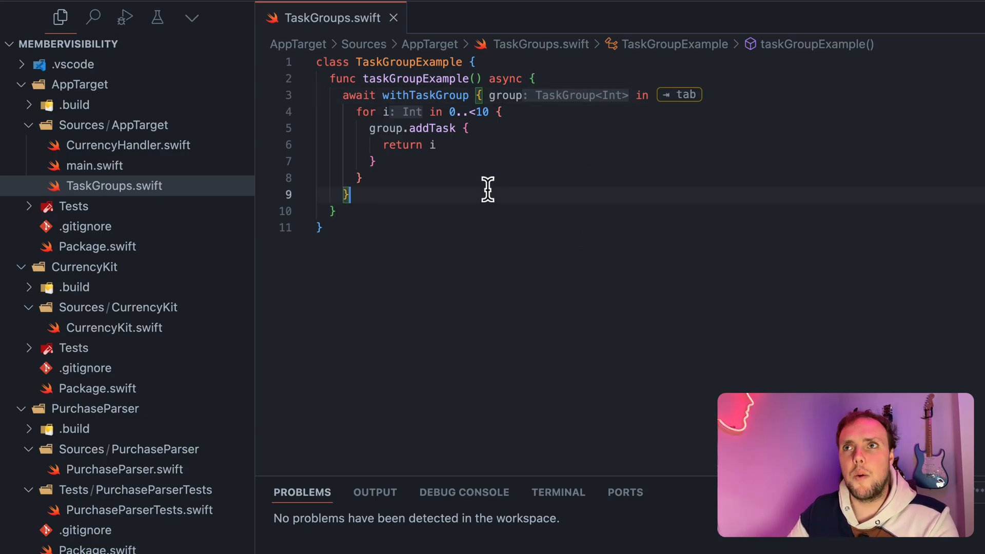
{"action": "key", "text": "Return"}
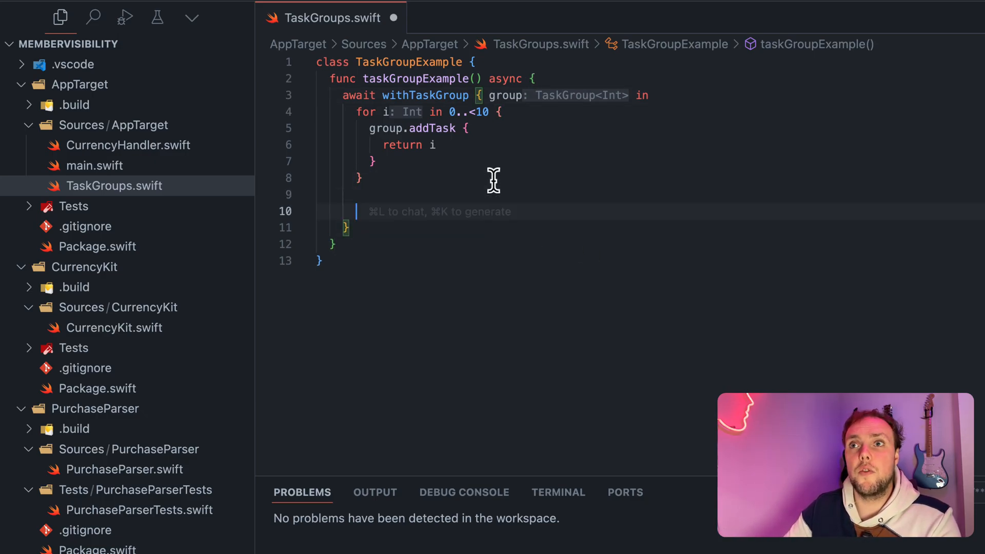
{"action": "type", "text": "group"}
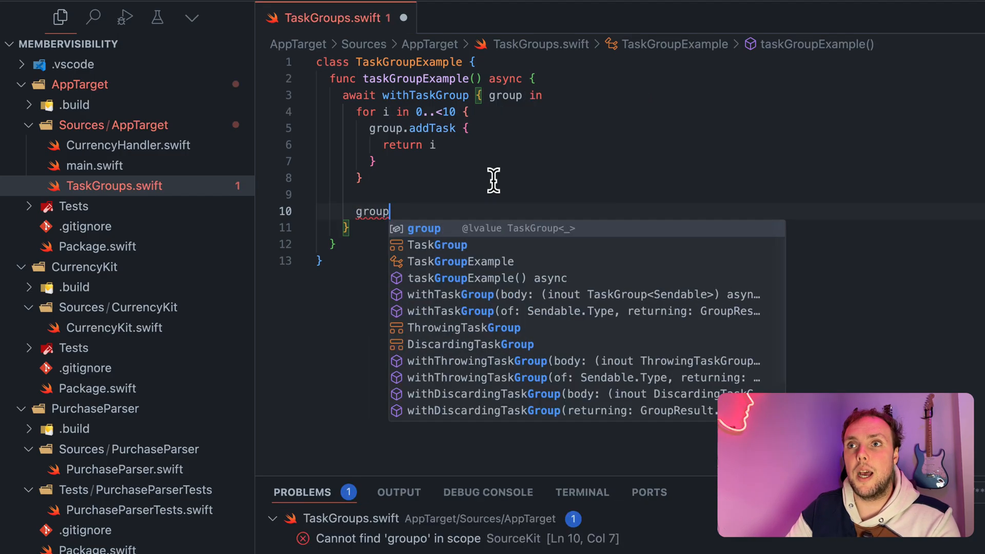
{"action": "type", "text": ".ass"}
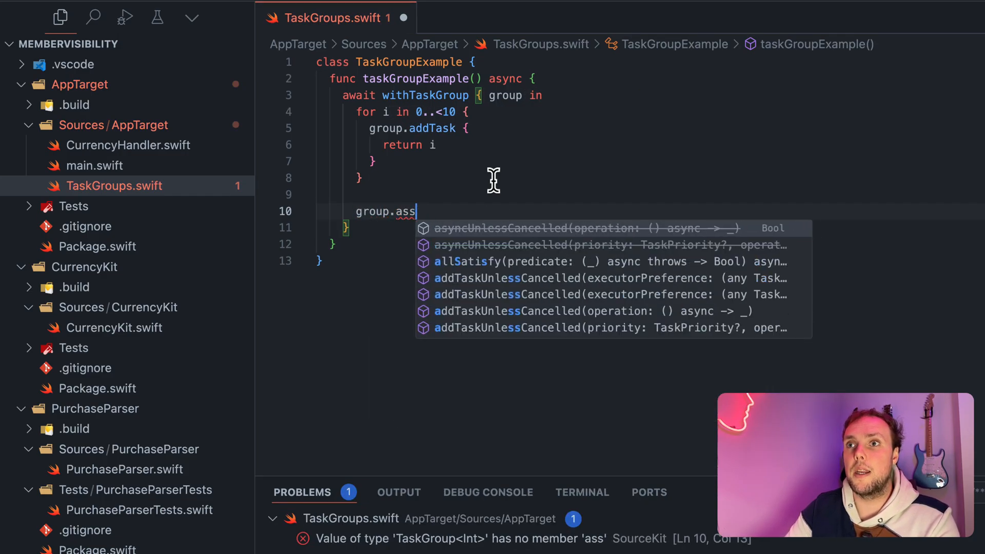
{"action": "type", "text": "addTas"}
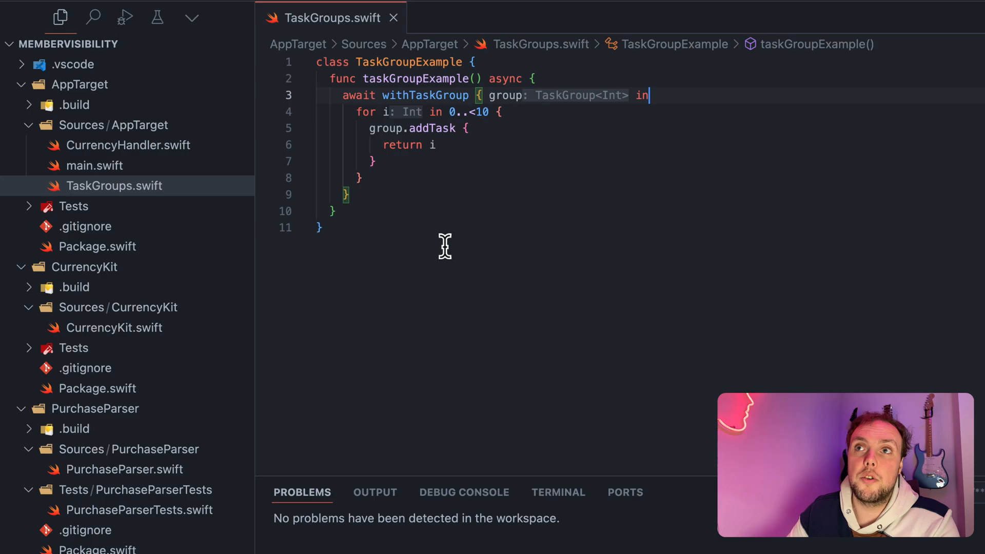
Step: Declare `enum Wrapper` with an `integer(Int)` case above the task group
{"action": "type", "text": "e"}
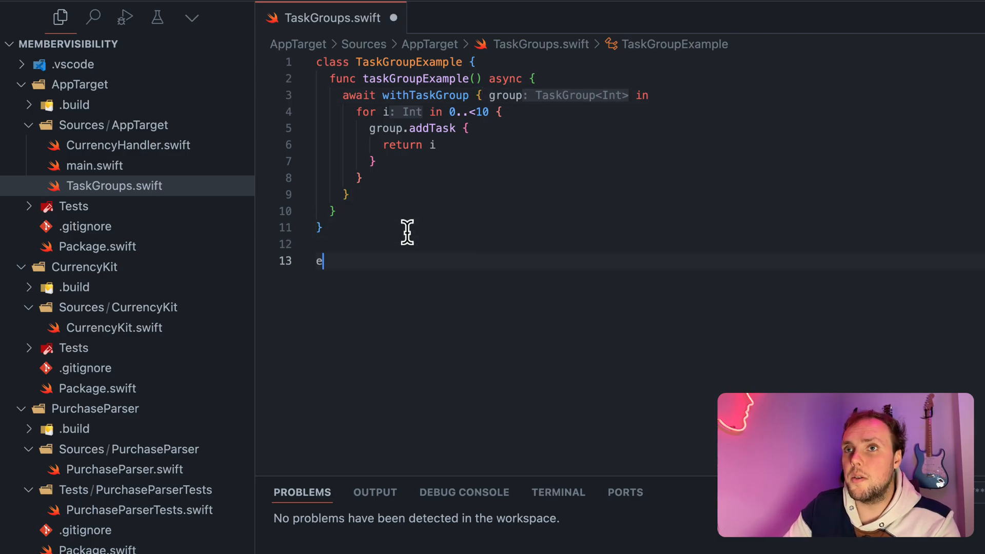
{"action": "type", "text": "num TaskGroupExampleError: Error {"}
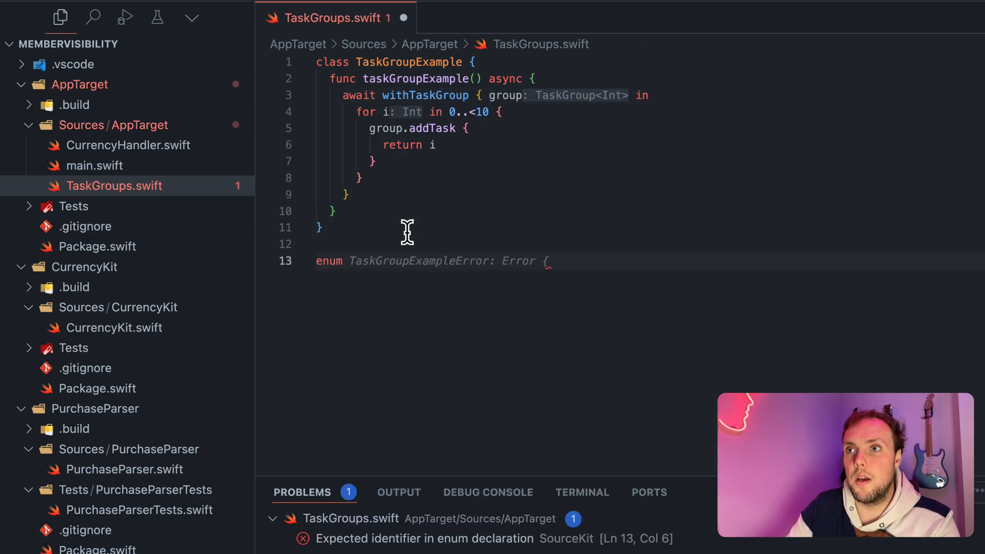
{"action": "type", "text": "Wrapper {"}
{"action": "type", "text": "case"}
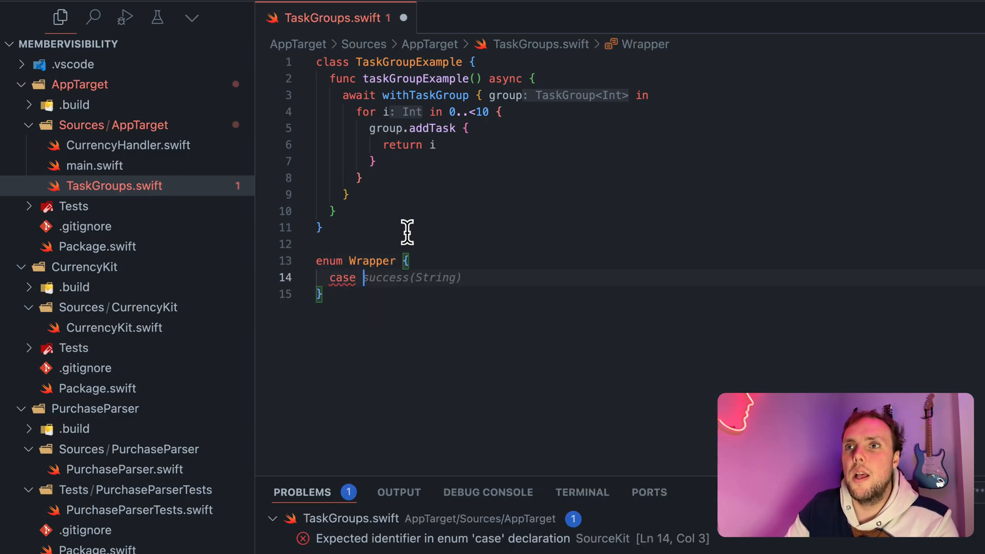
{"action": "type", "text": "inte"}
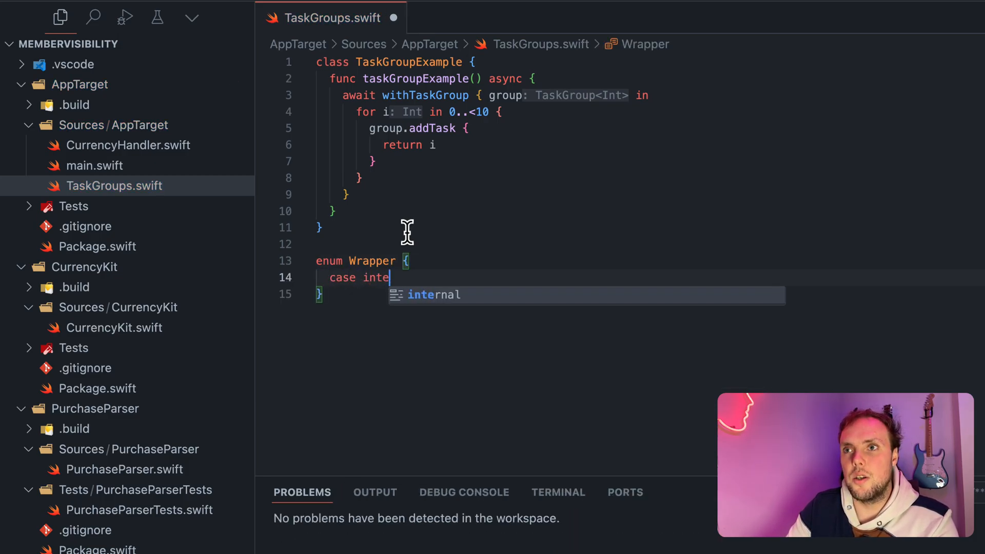
{"action": "type", "text": "ger(Int"}
{"action": "type", "text": "case string(String)"}
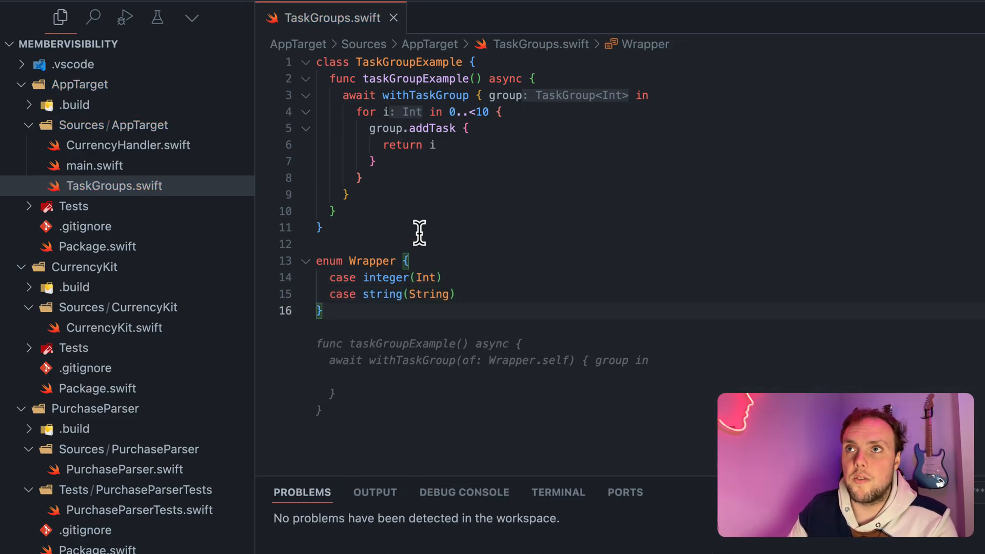
Step: Return `Wrapper.integer(i)` in addTask and add a task yielding `Wrapper.string("Hello")`
{"action": "left_click", "coordinate": [432, 145]}
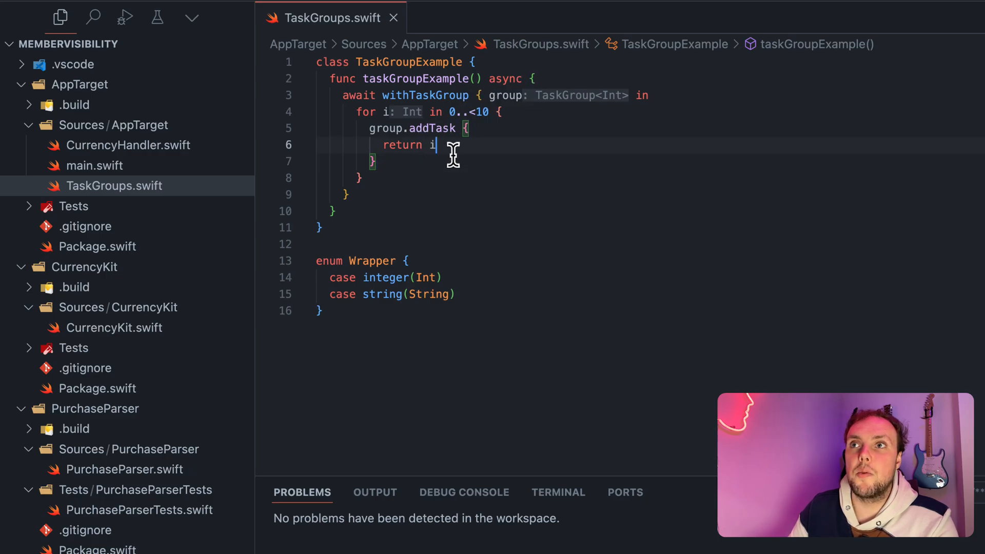
{"action": "type", "text": "Wrapper."}
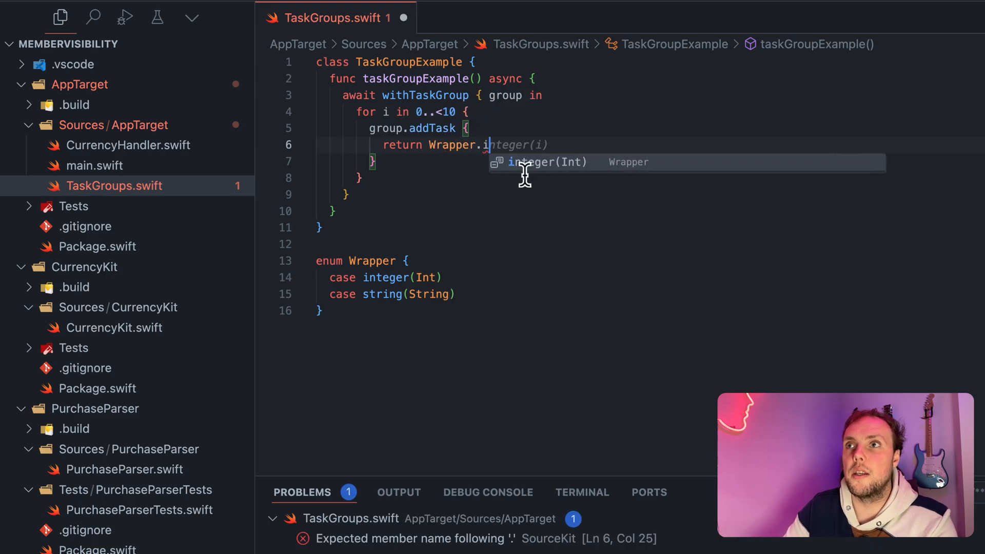
{"action": "left_click", "coordinate": [547, 161]}
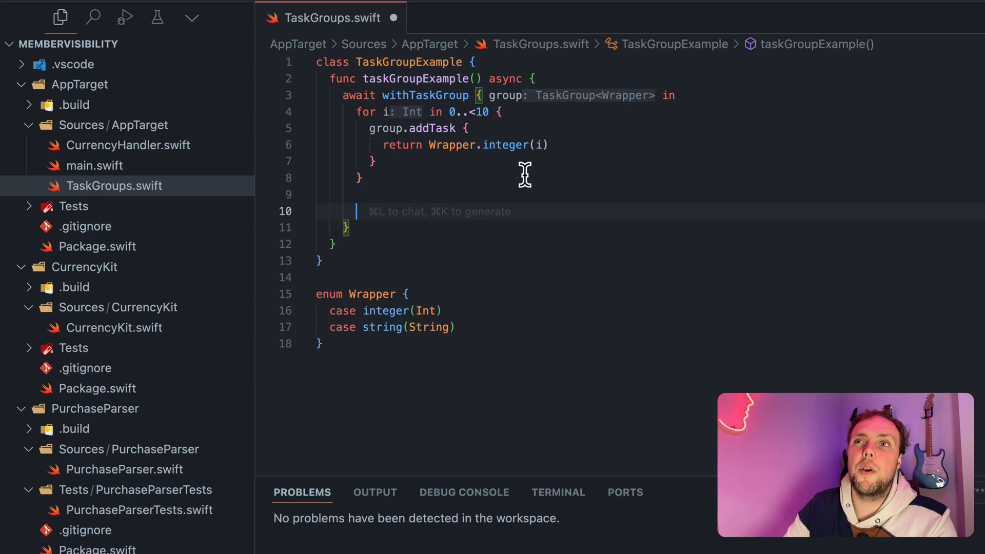
{"action": "type", "text": "group.a"}
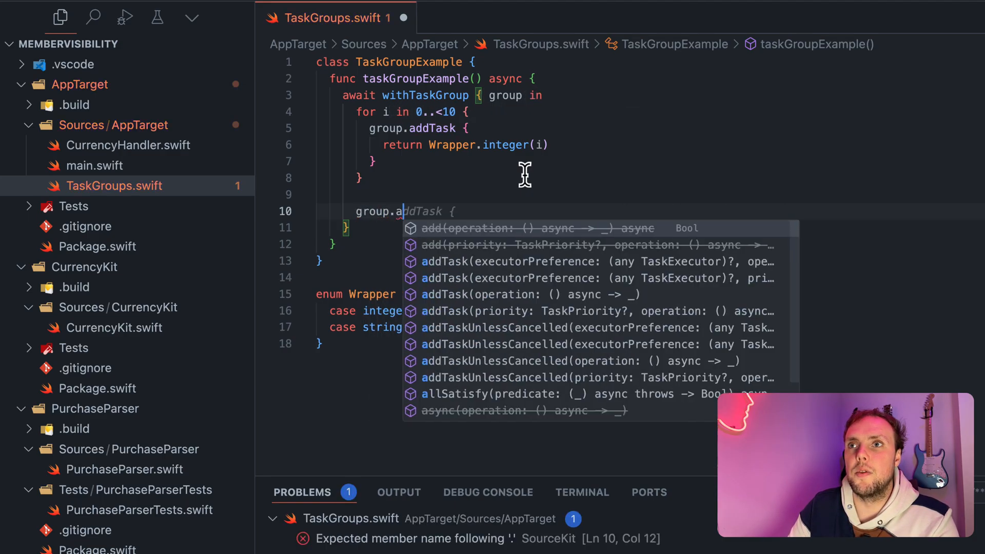
{"action": "type", "text": "ddTas"}
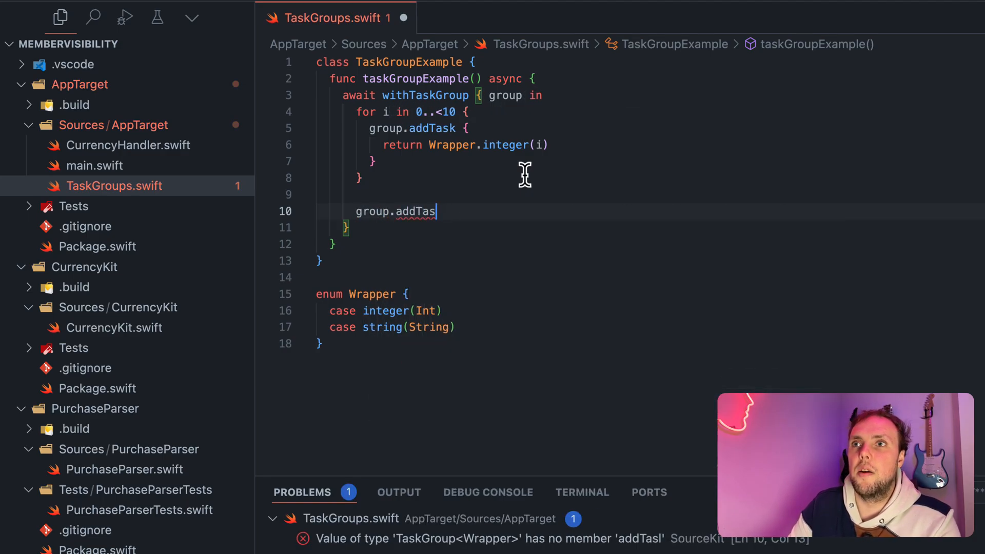
{"action": "type", "text": "k {"}
{"action": "type", "text": "Wrapper"}
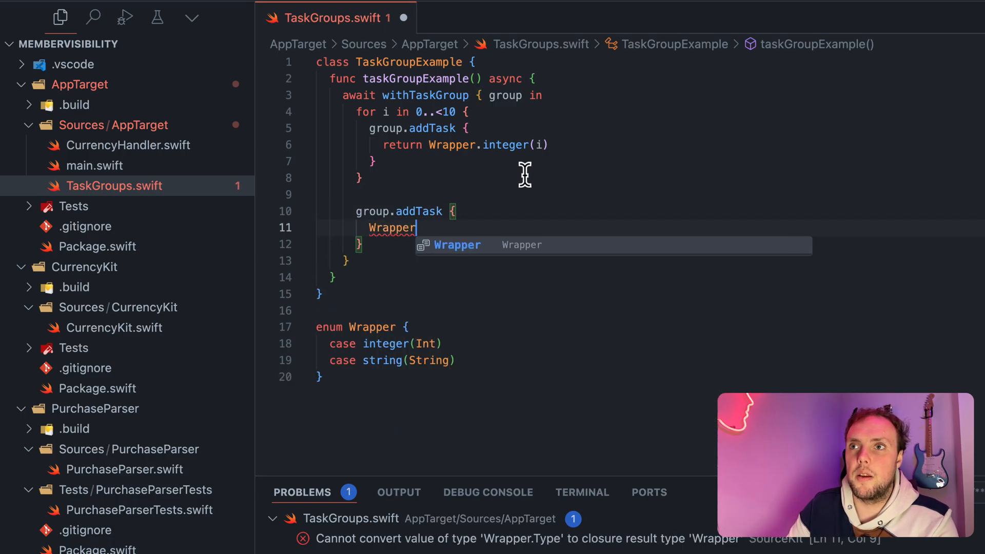
{"action": "type", "text": ".string(\"String\")"}
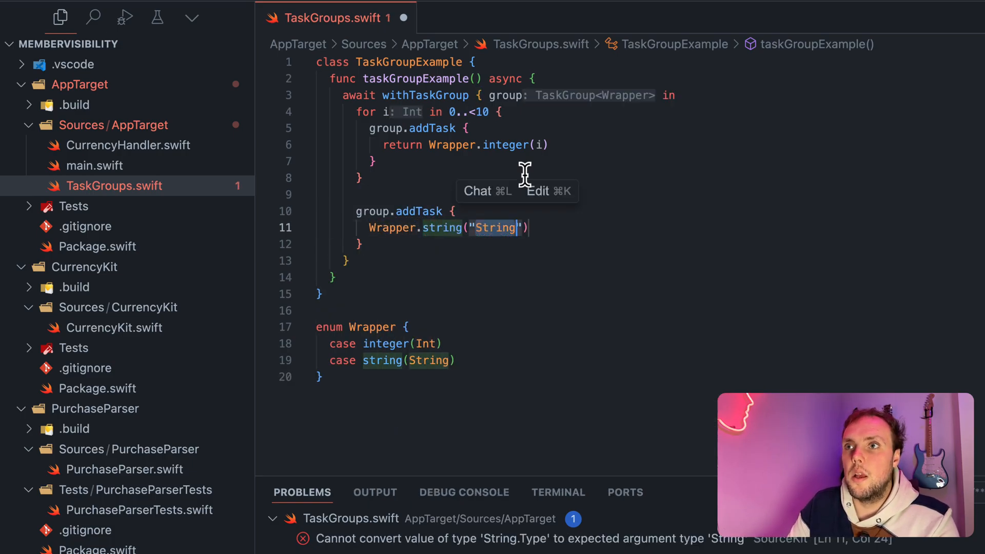
{"action": "type", "text": "H"}
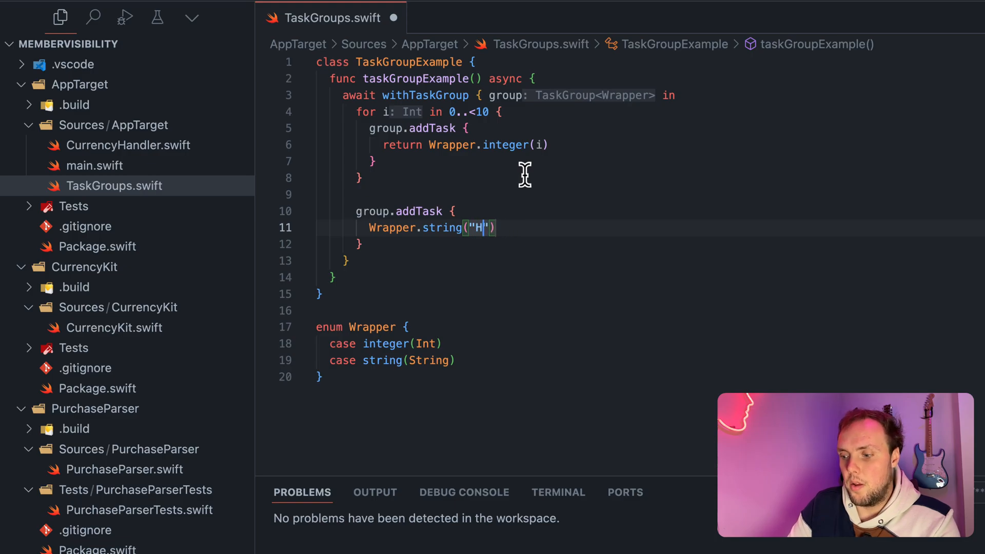
{"action": "type", "text": "ello"}
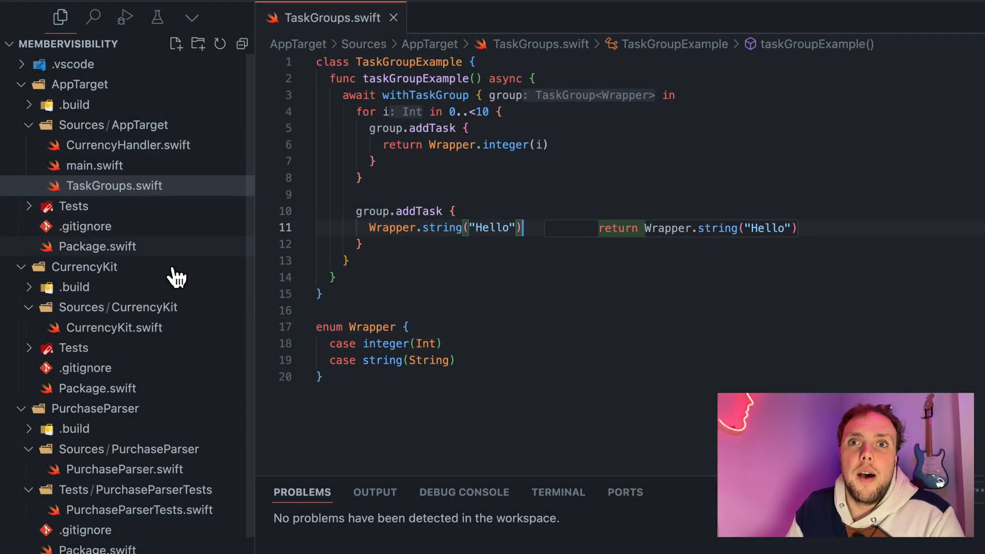
Step: Browse CurrencyKit, PurchaseParser and the dealsWithCurrency definition, closing TaskGroups.swift
{"action": "left_click", "coordinate": [114, 327]}
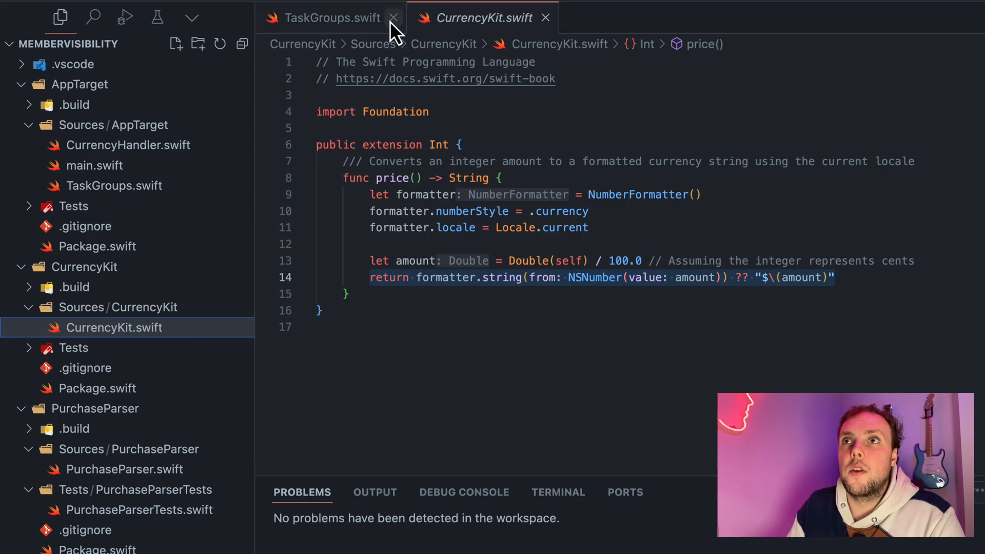
{"action": "left_click", "coordinate": [394, 17]}
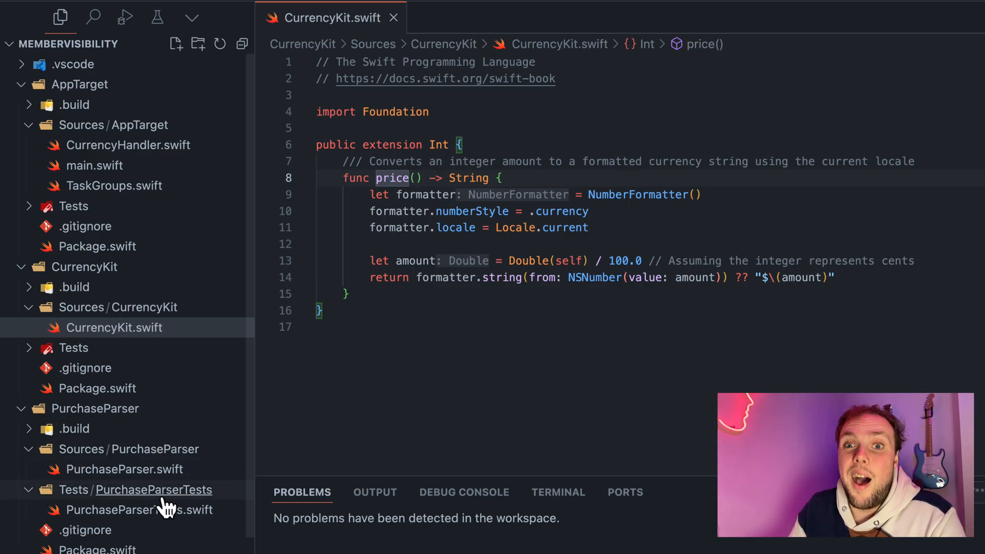
{"action": "left_click", "coordinate": [113, 469]}
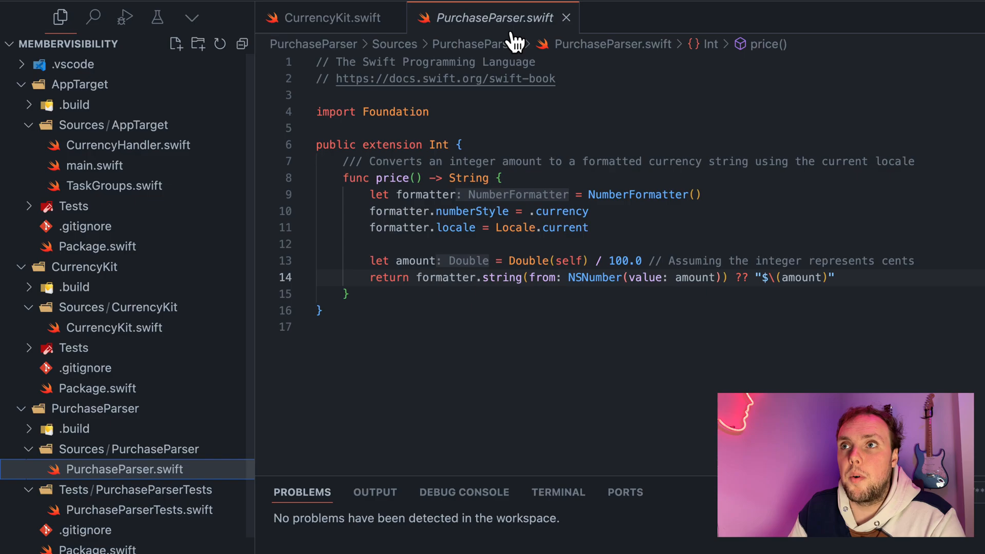
{"action": "mouse_move", "coordinate": [477, 212]}
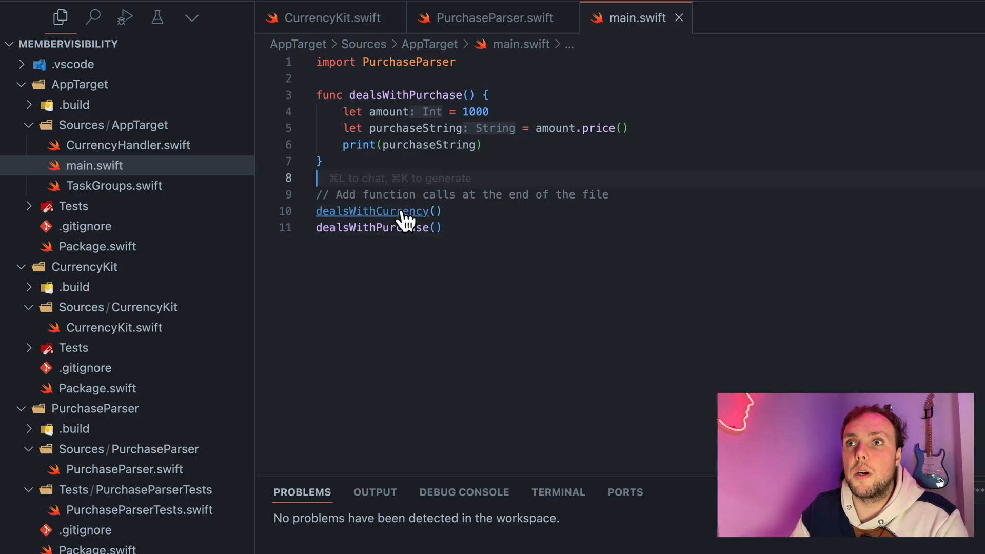
{"action": "left_click", "coordinate": [373, 212]}
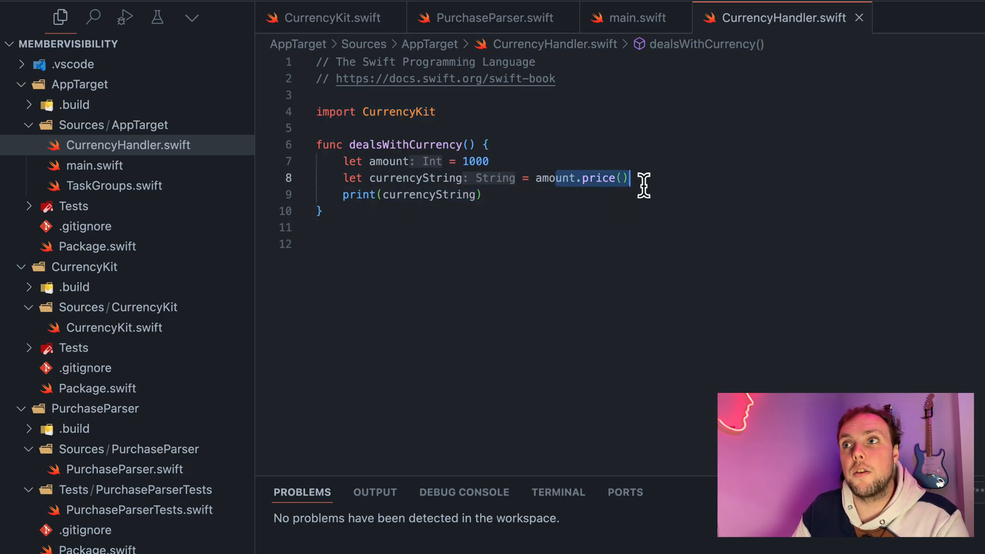
{"action": "left_click", "coordinate": [633, 17]}
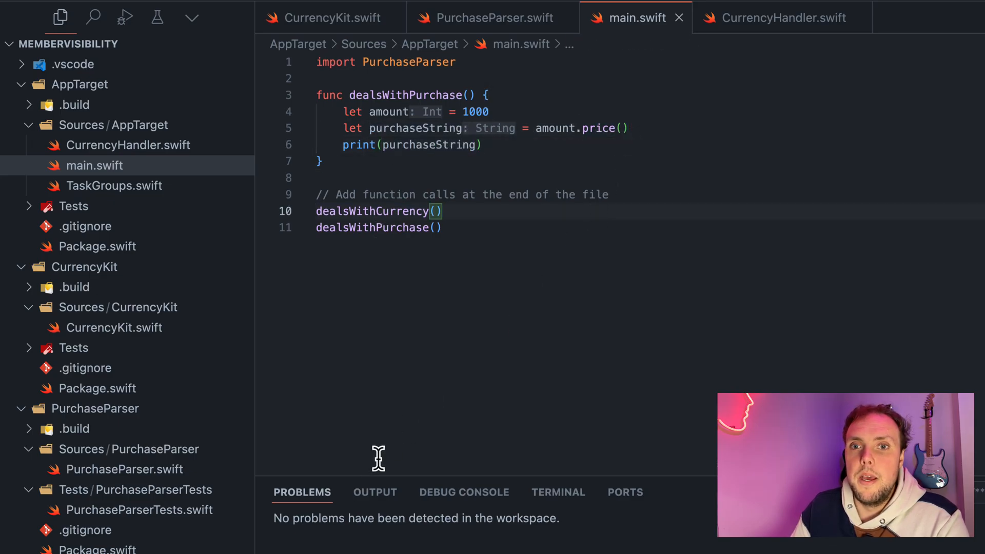
{"action": "mouse_move", "coordinate": [153, 449]}
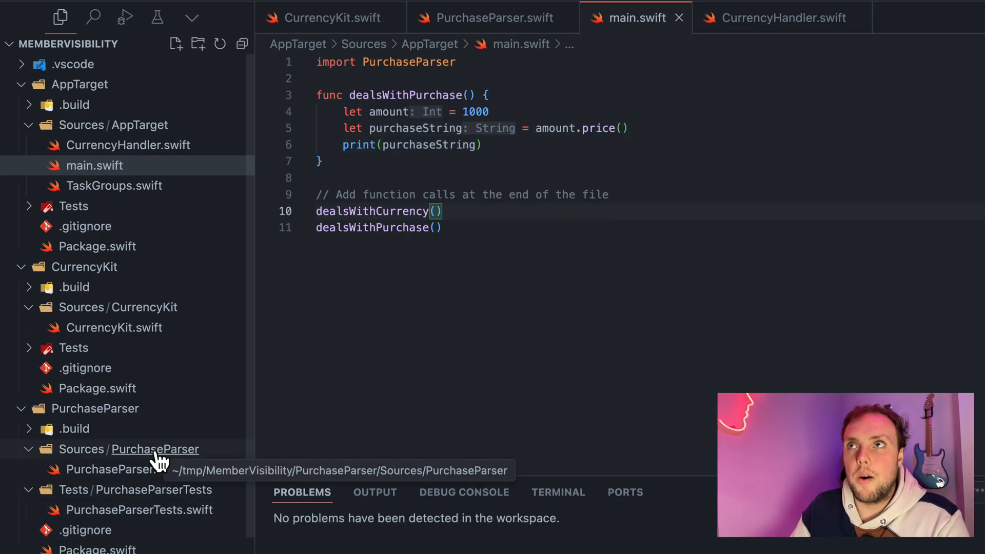
{"action": "left_click", "coordinate": [116, 469]}
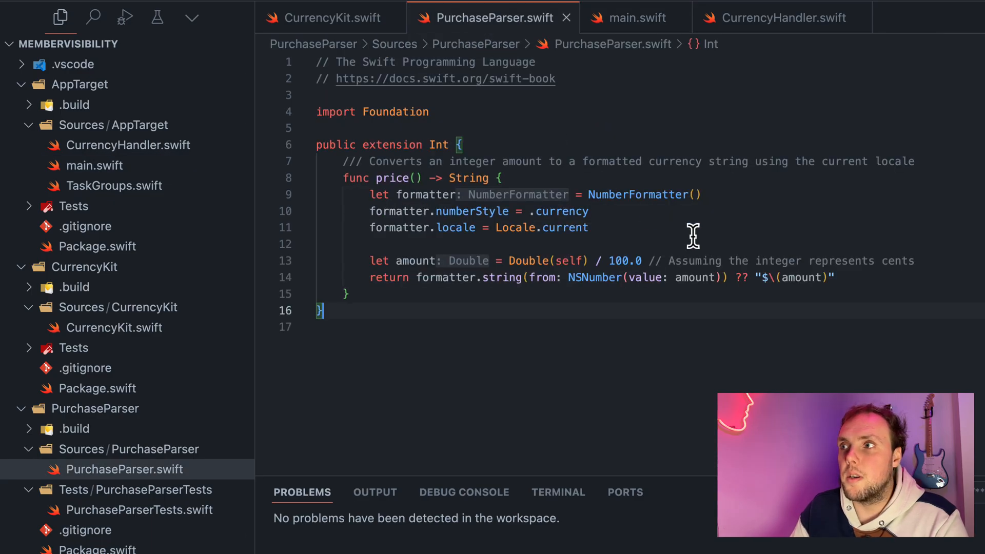
{"action": "left_click", "coordinate": [331, 17]}
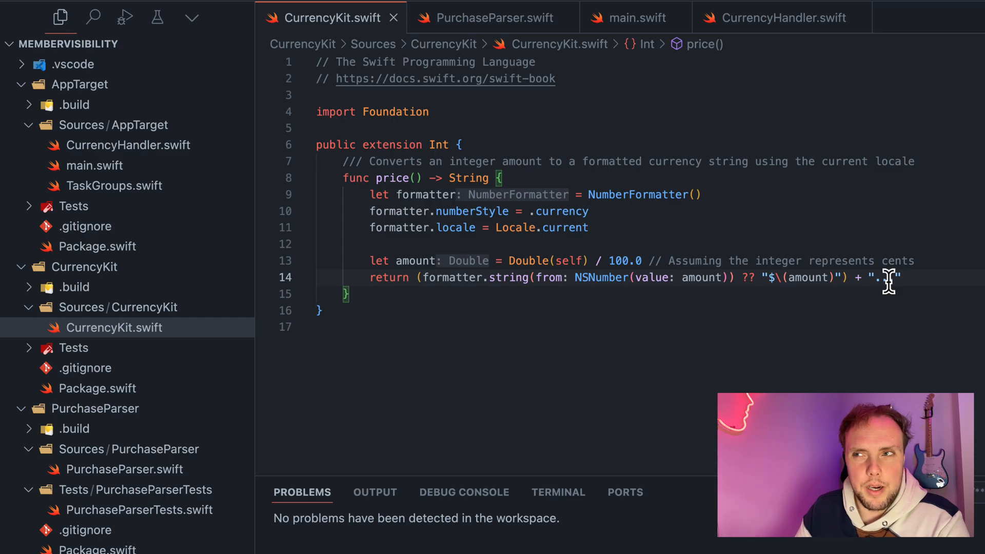
{"action": "left_click", "coordinate": [493, 18]}
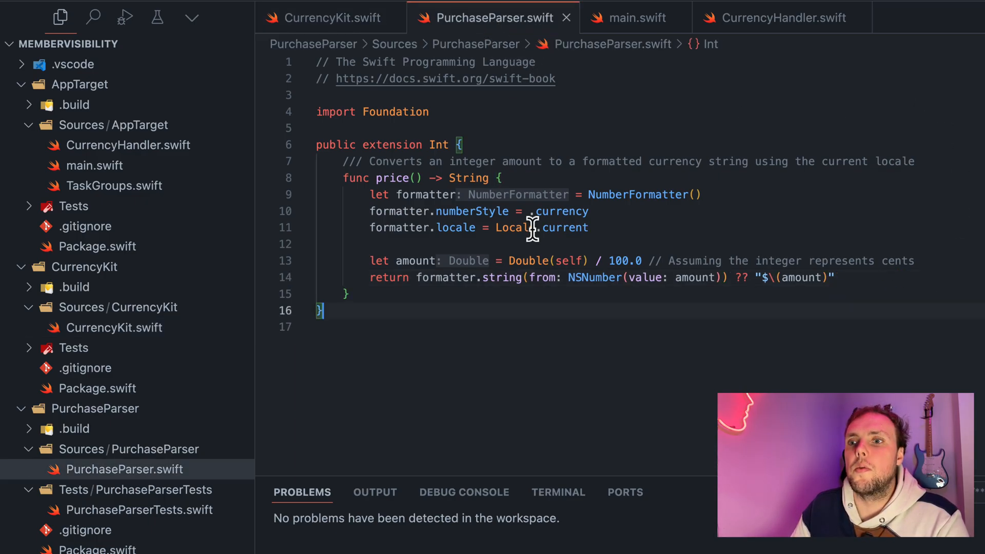
{"action": "mouse_move", "coordinate": [558, 491]}
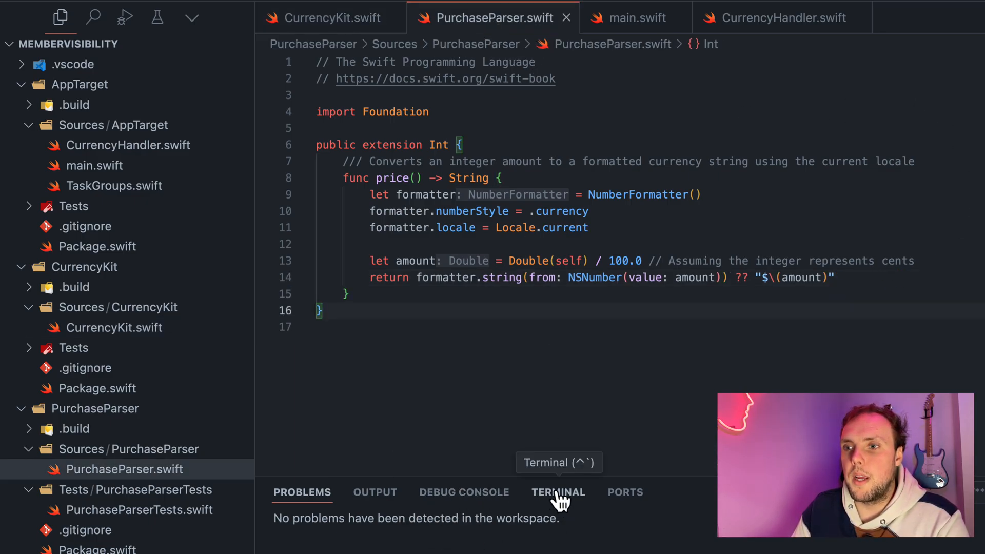
Step: Run `swift run` in the terminal, then view main.swift and PurchaseParser.swift
{"action": "left_click", "coordinate": [557, 491]}
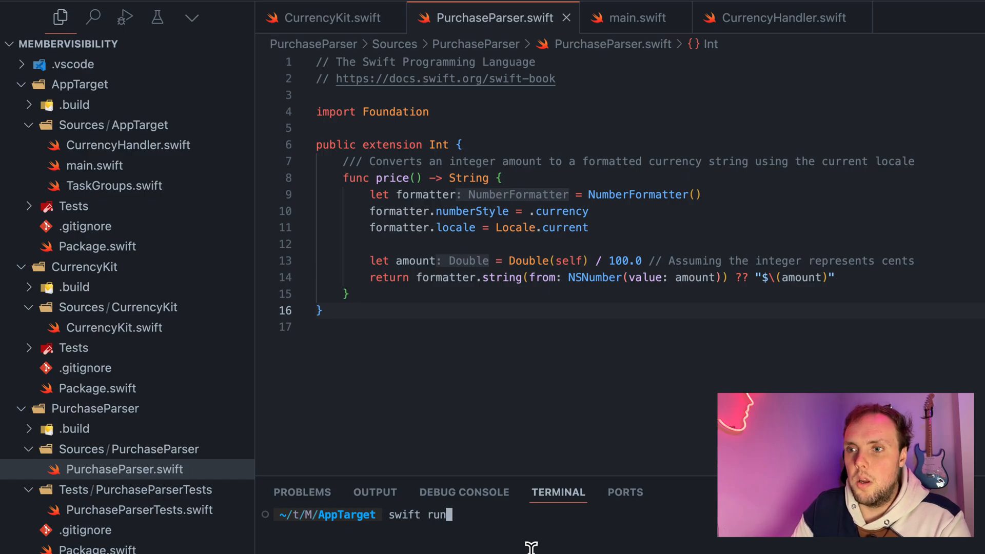
{"action": "key", "text": "Return"}
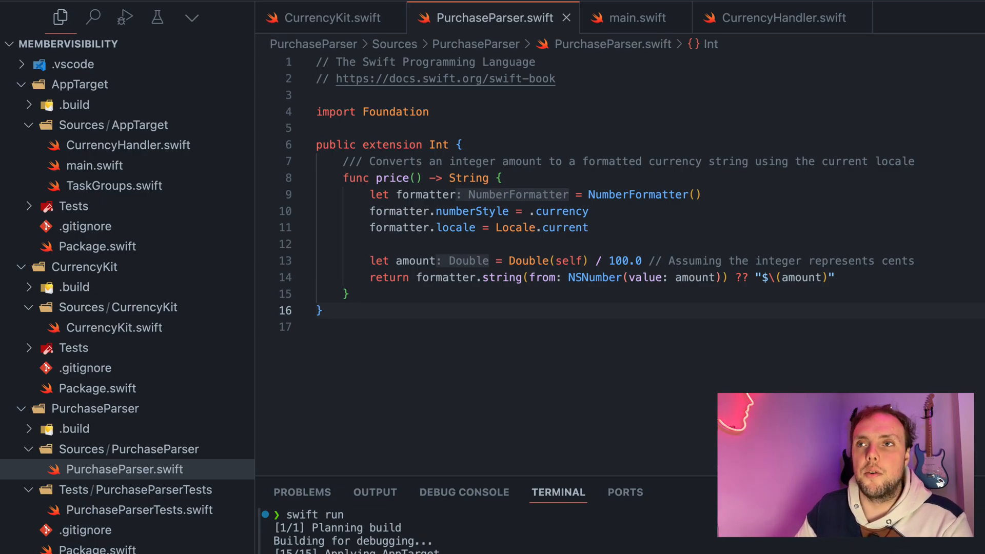
{"action": "mouse_move", "coordinate": [715, 234]}
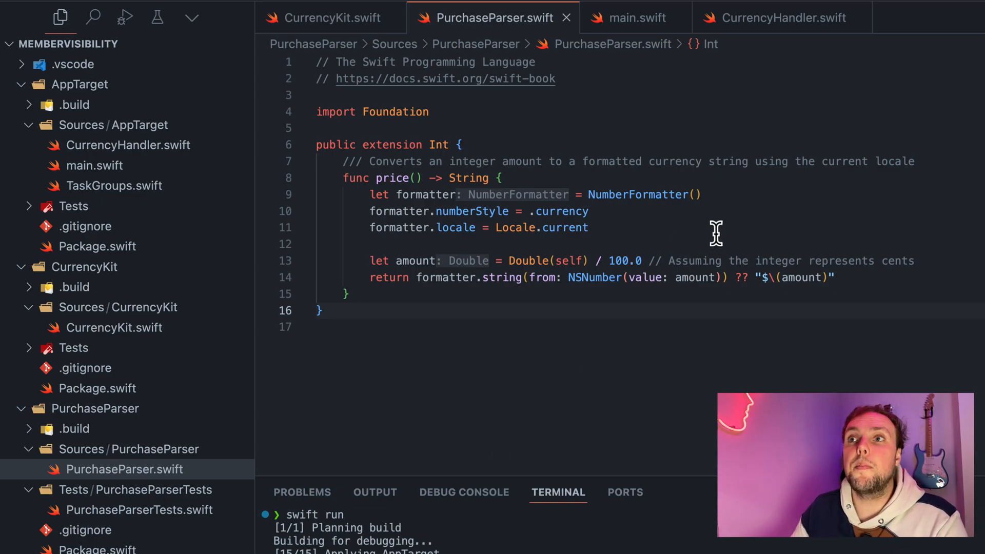
{"action": "left_click", "coordinate": [368, 178]}
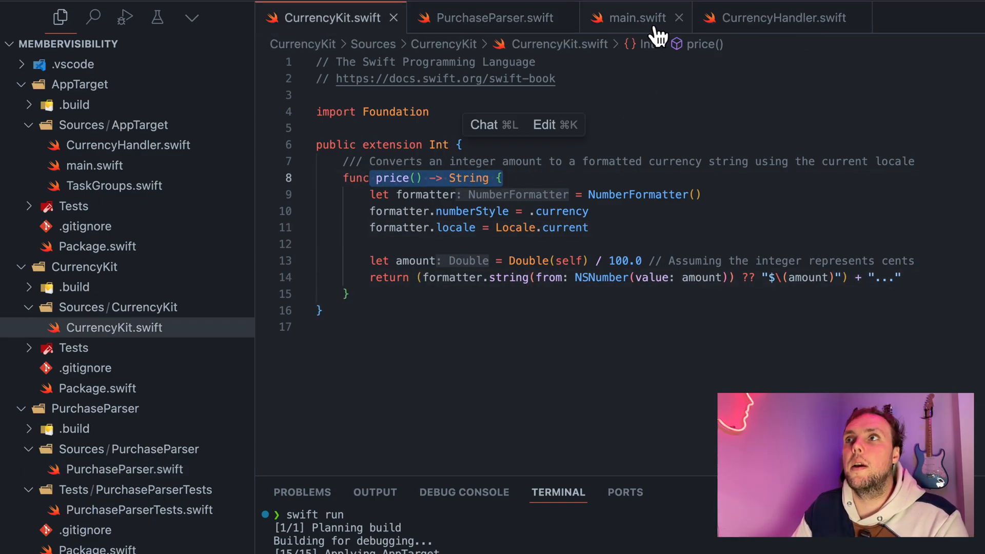
{"action": "left_click", "coordinate": [636, 17]}
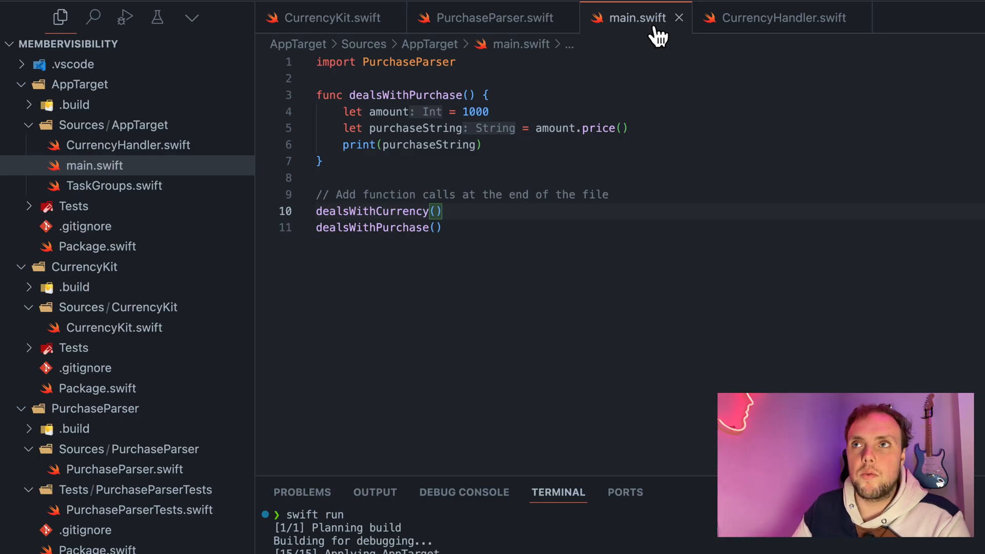
{"action": "mouse_move", "coordinate": [640, 65]}
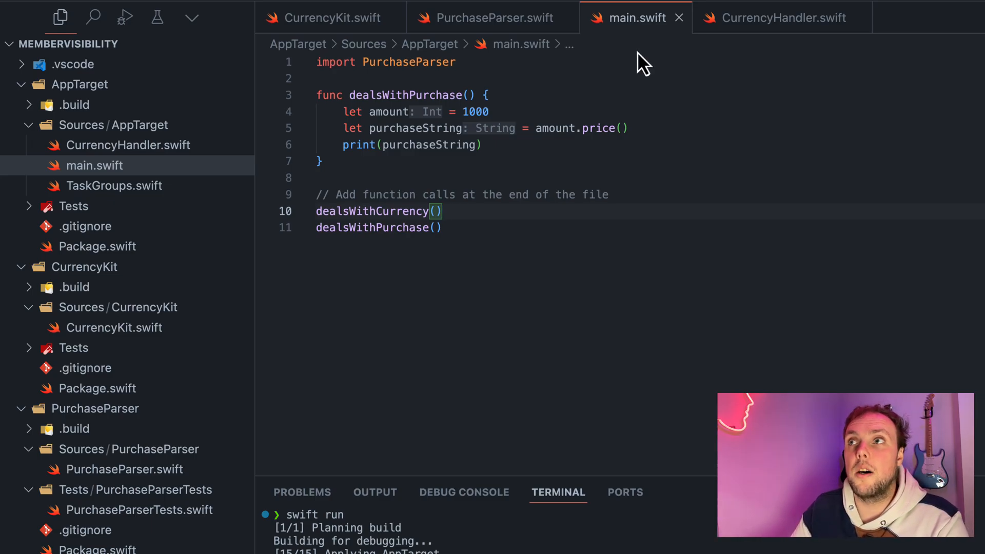
{"action": "mouse_move", "coordinate": [536, 105]}
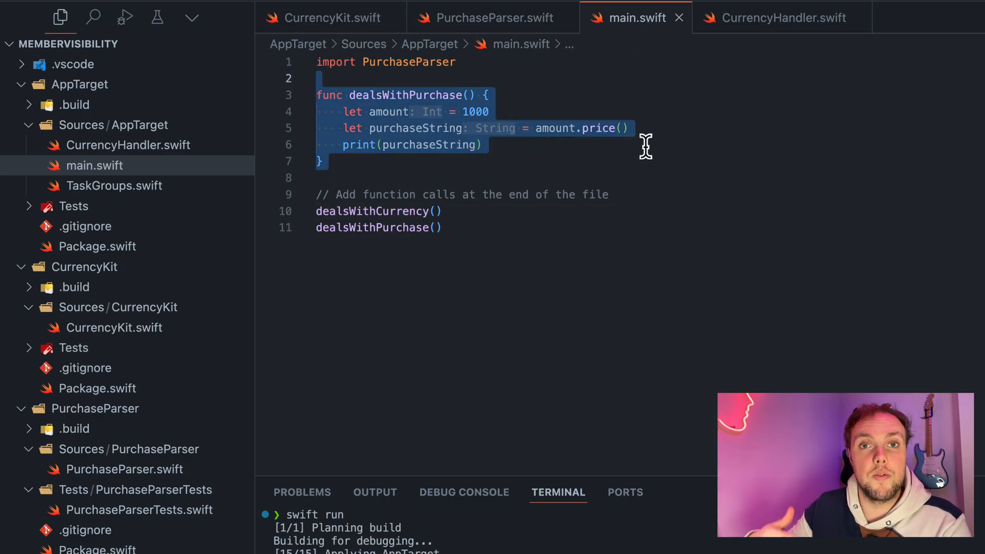
{"action": "left_click", "coordinate": [782, 17]}
{"action": "type", "text": "func price() -> "}
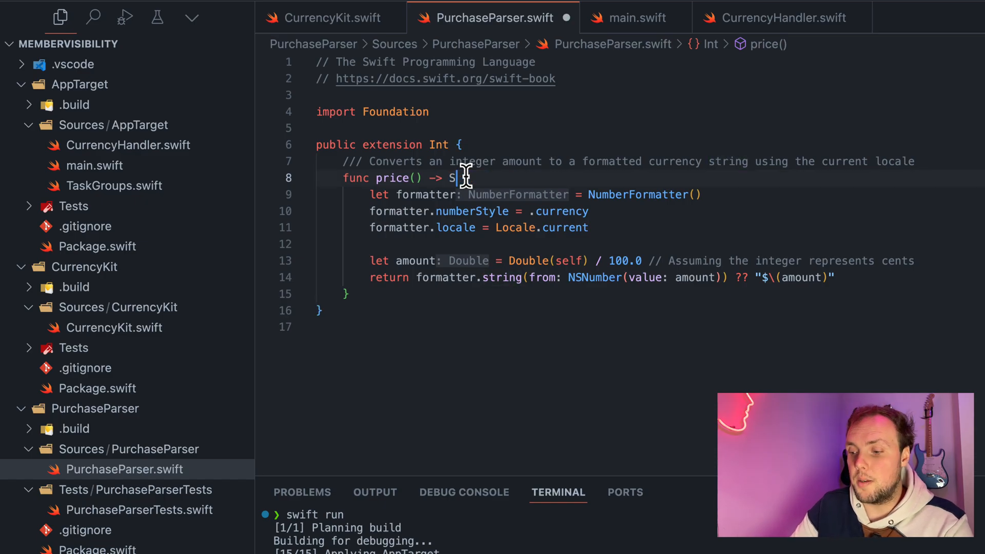
Step: Make PurchaseParser's price() return Double with `return amount`
{"action": "type", "text": "String {"}
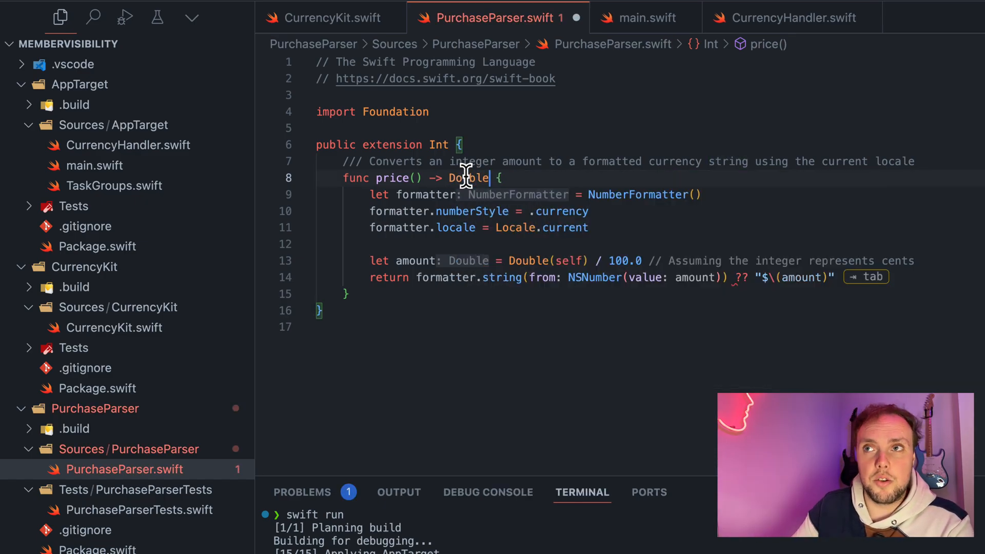
{"action": "mouse_move", "coordinate": [515, 270]}
{"action": "type", "text": "return amount"}
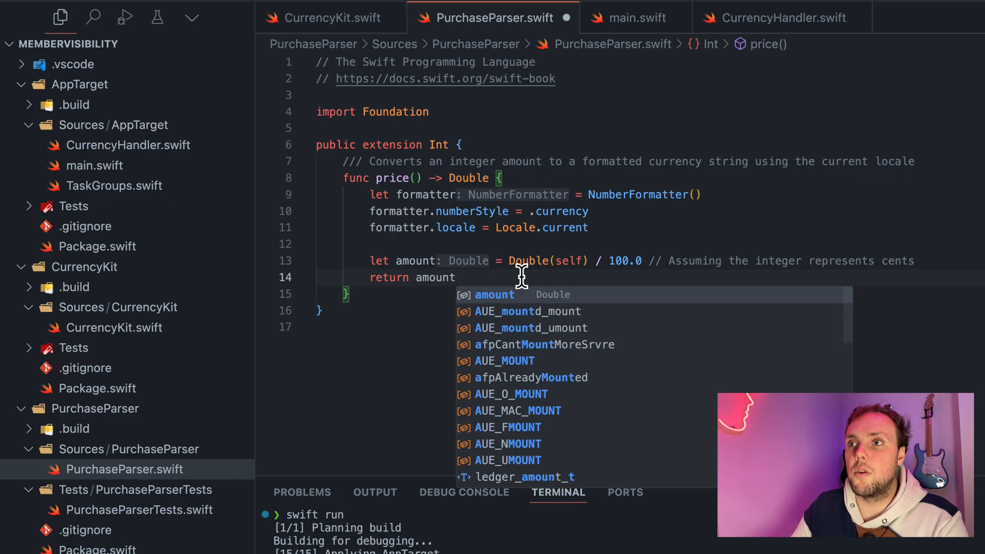
{"action": "left_click", "coordinate": [326, 17]}
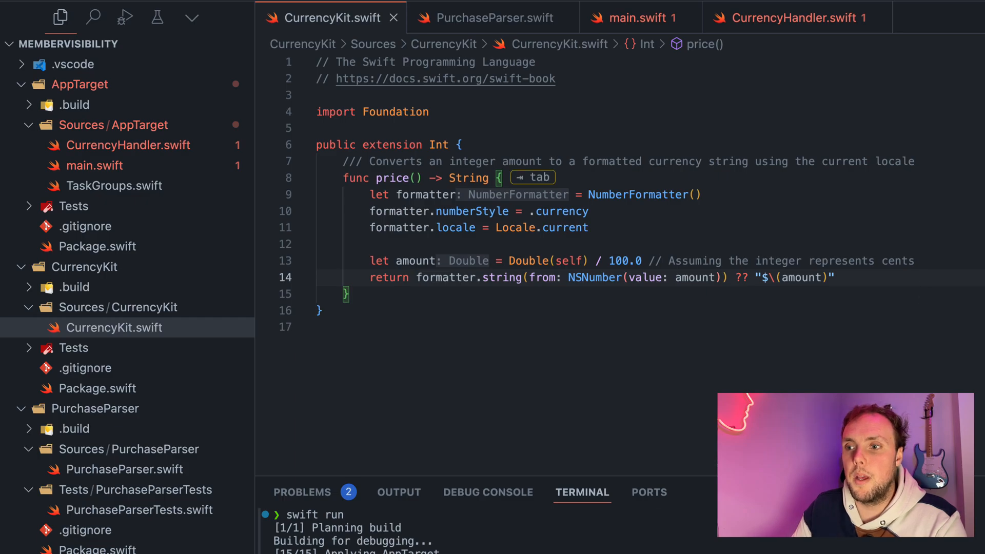
Step: Jump from the Problems list to the ambiguous price() error in CurrencyHandler.swift line 8
{"action": "left_click", "coordinate": [301, 491]}
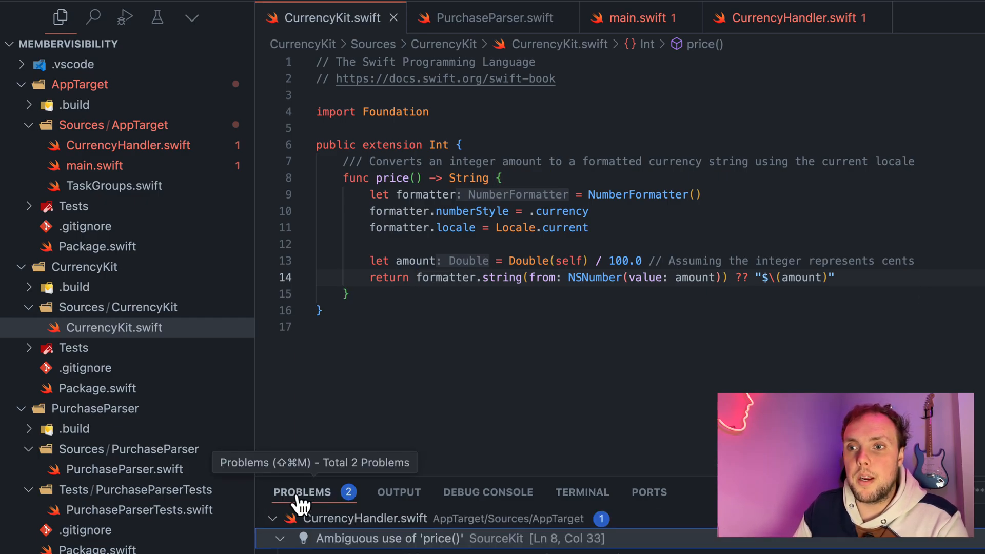
{"action": "mouse_move", "coordinate": [408, 540]}
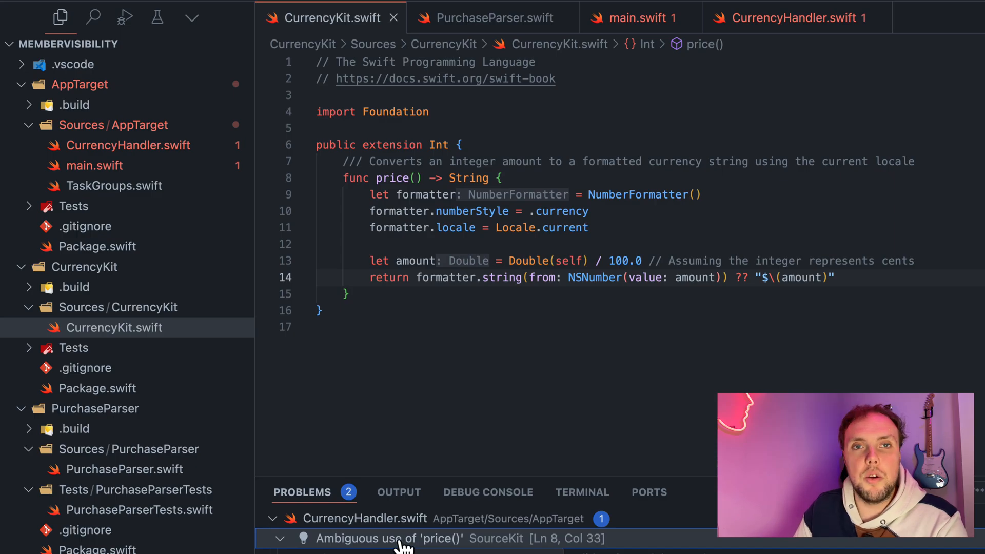
{"action": "left_click", "coordinate": [796, 17]}
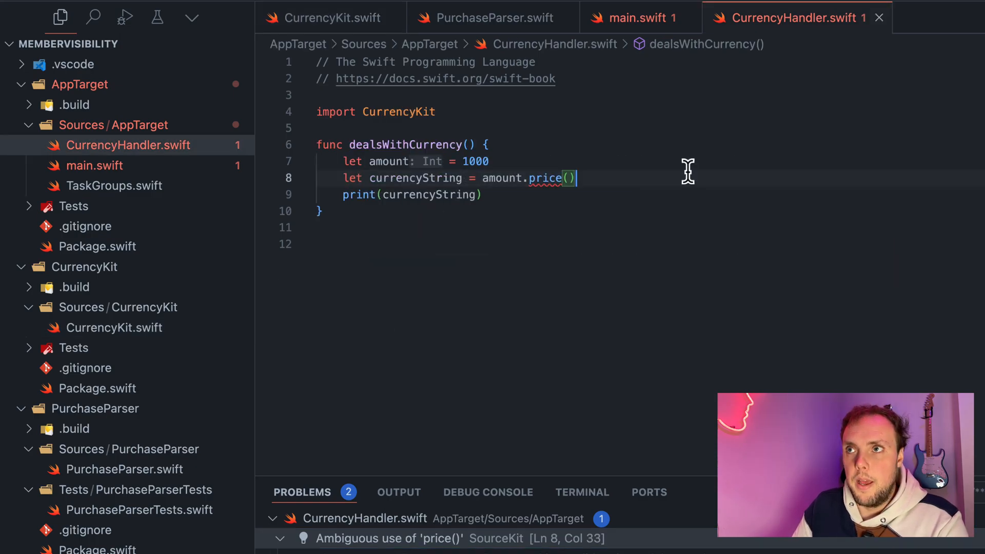
{"action": "mouse_move", "coordinate": [684, 186]}
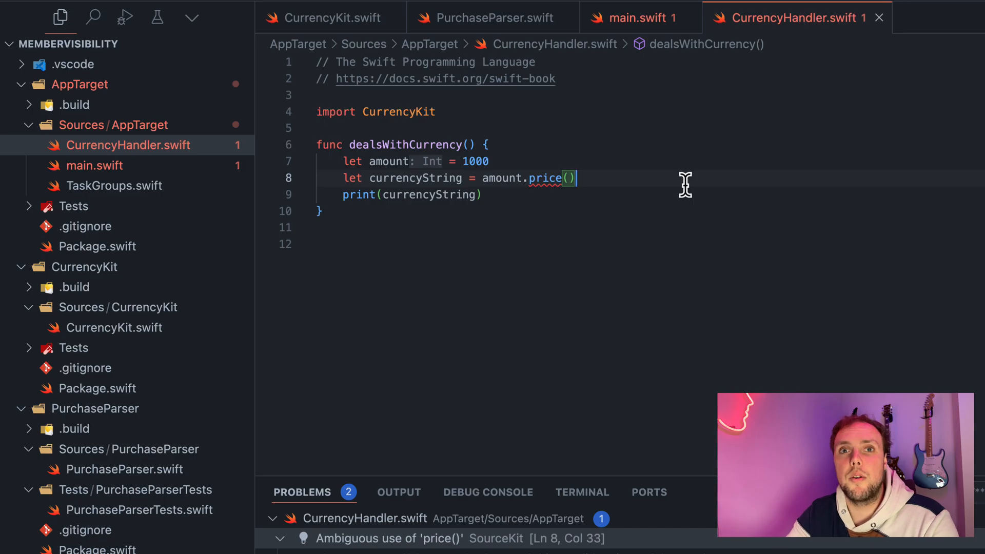
{"action": "mouse_move", "coordinate": [477, 177]}
{"action": "type", "text": ": Double"}
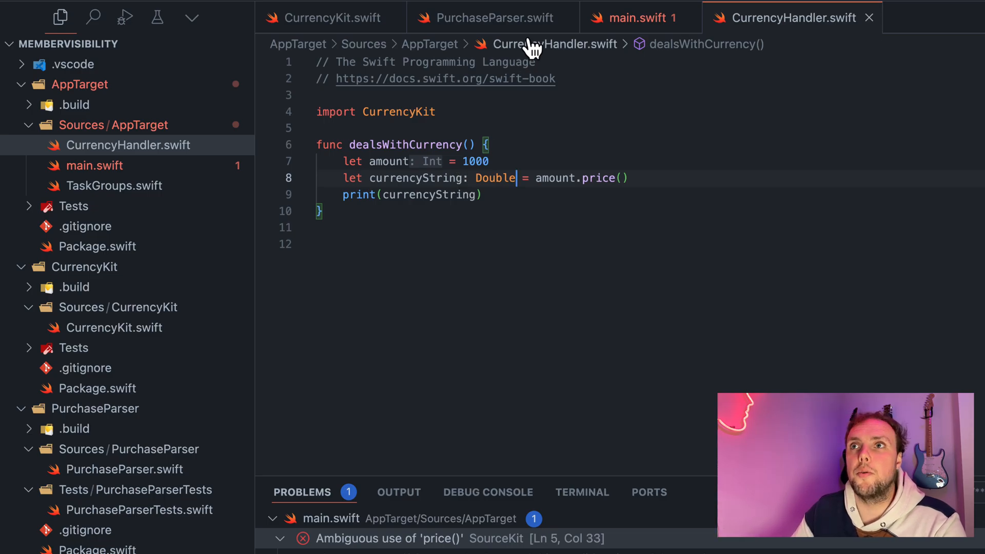
{"action": "left_click", "coordinate": [493, 17]}
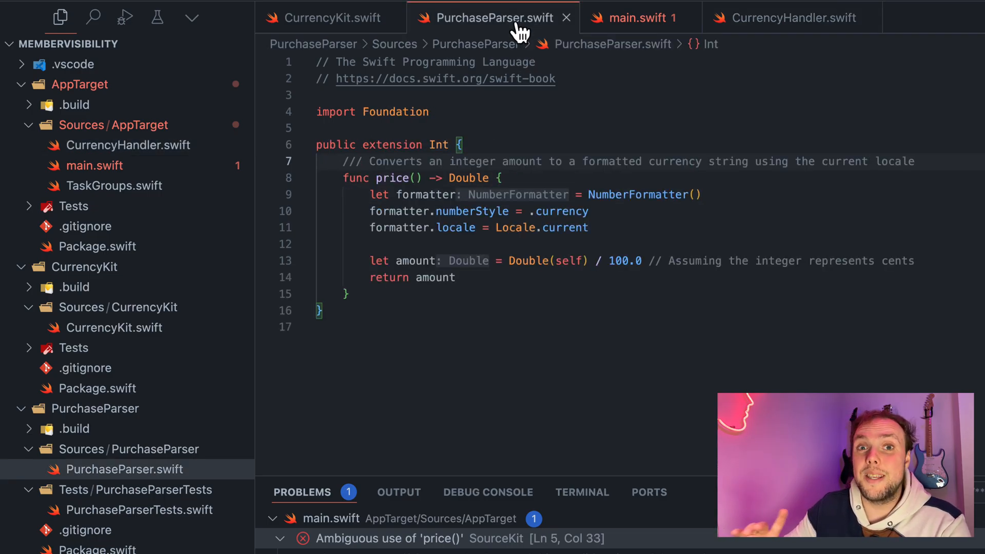
{"action": "left_click", "coordinate": [793, 18]}
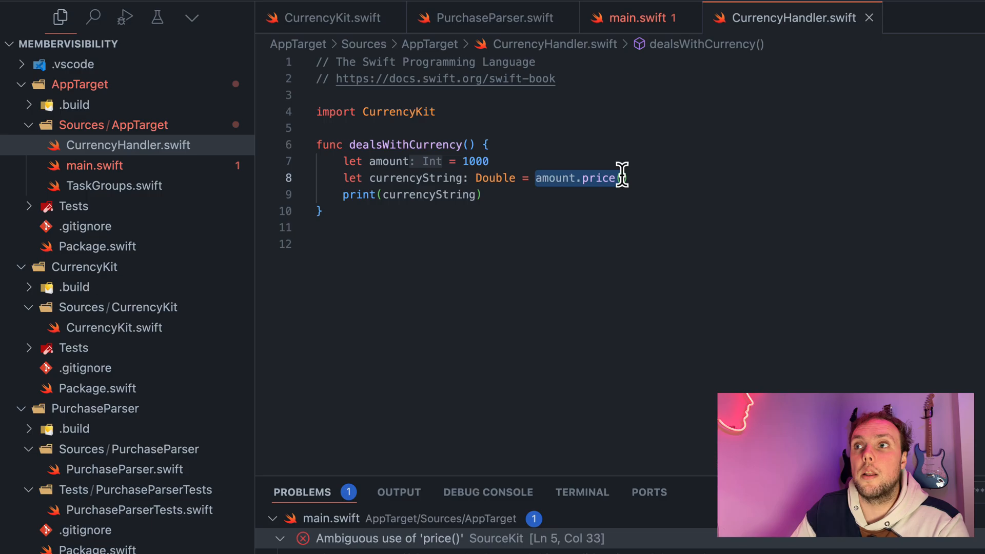
{"action": "mouse_move", "coordinate": [598, 178]}
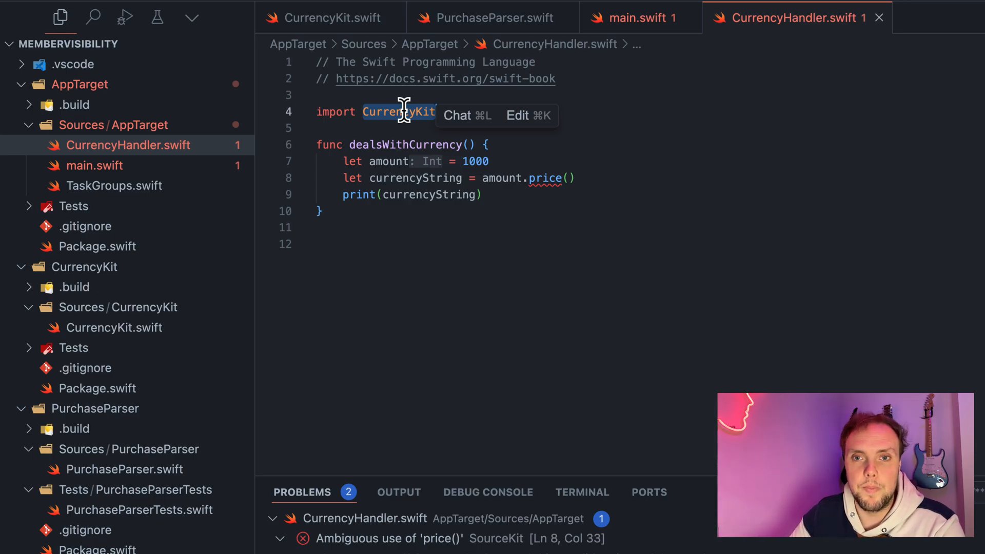
{"action": "mouse_move", "coordinate": [376, 144]}
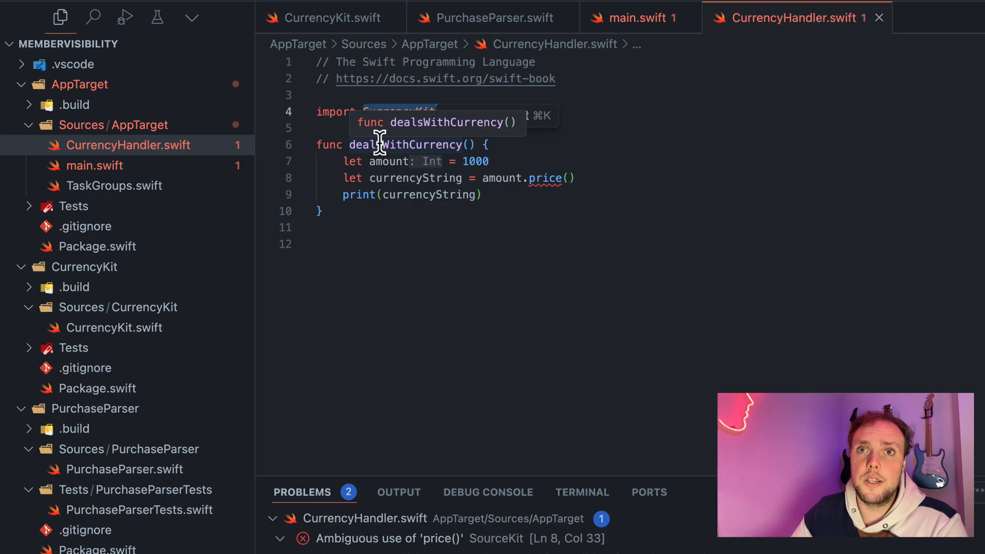
Step: Add `.enableExperimentalFeature("MemberImportVisibility")` in Package.swift so currencyString resolves as String
{"action": "left_click", "coordinate": [97, 247]}
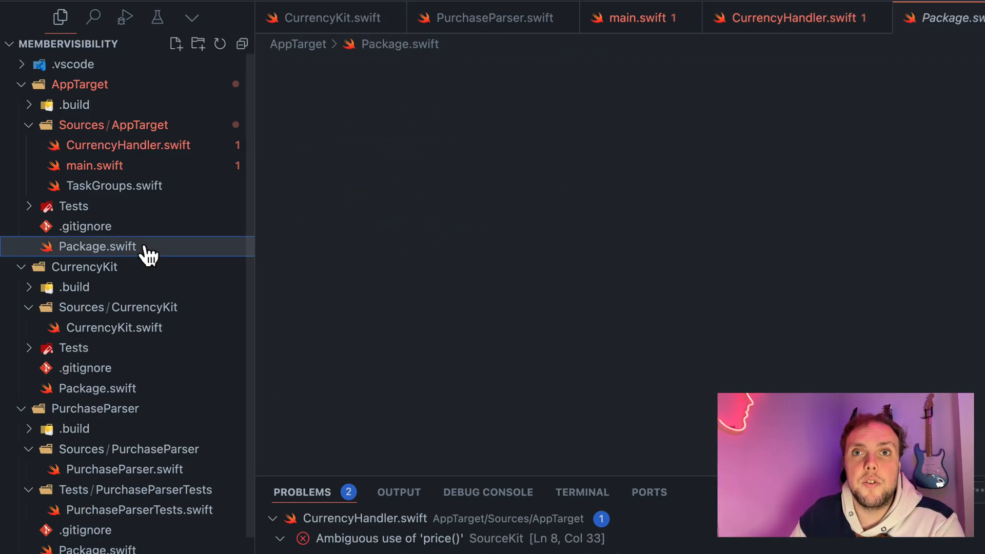
{"action": "left_click", "coordinate": [96, 246]}
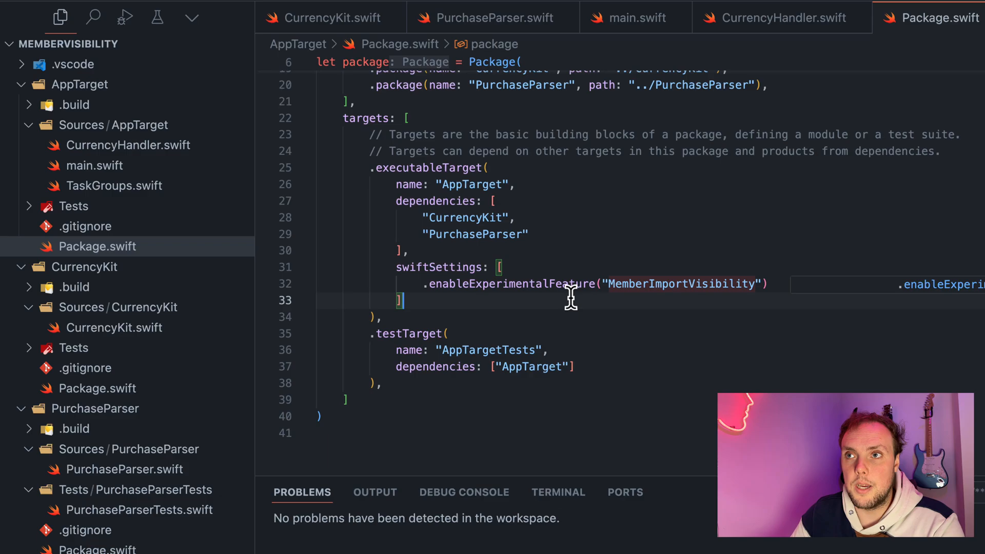
{"action": "left_click", "coordinate": [782, 17]}
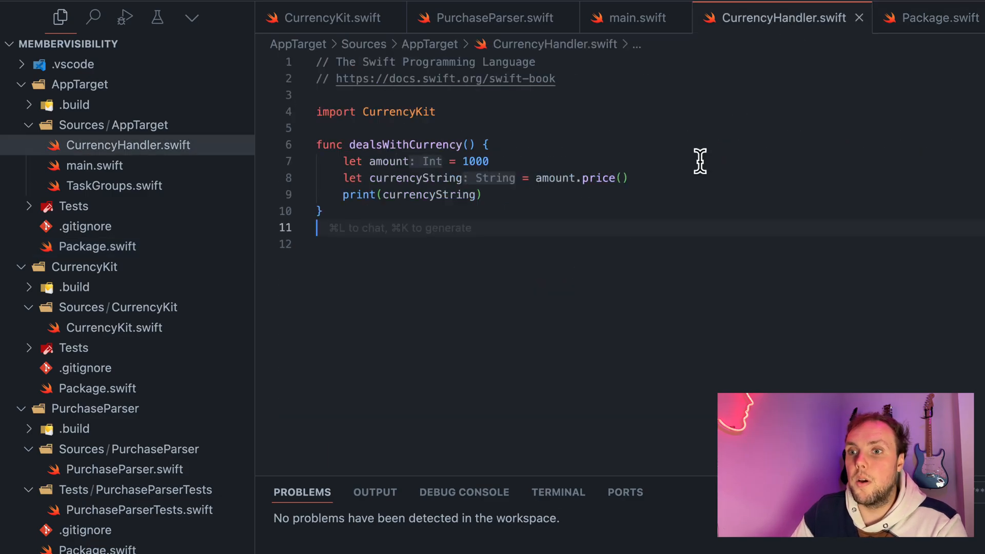
{"action": "mouse_move", "coordinate": [642, 178]}
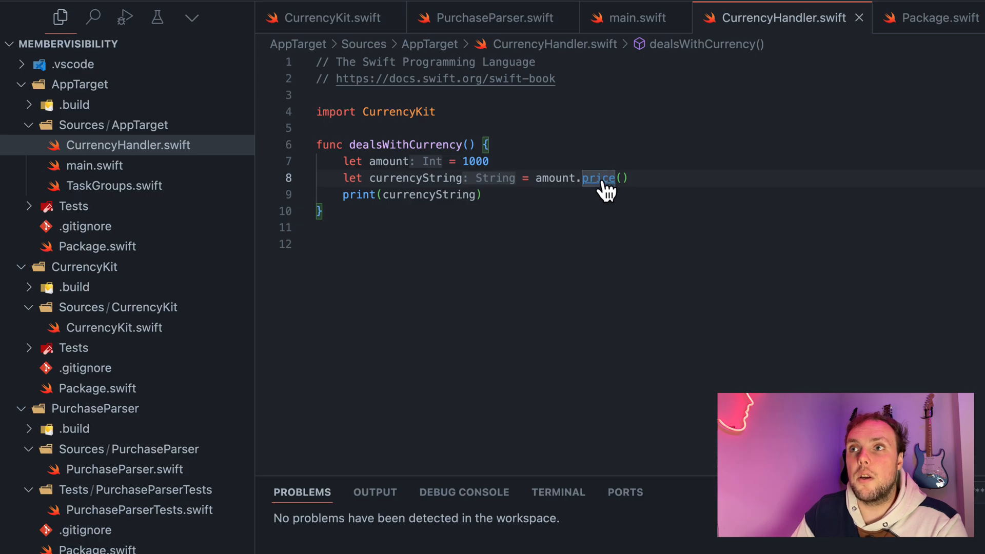
{"action": "mouse_move", "coordinate": [597, 178]}
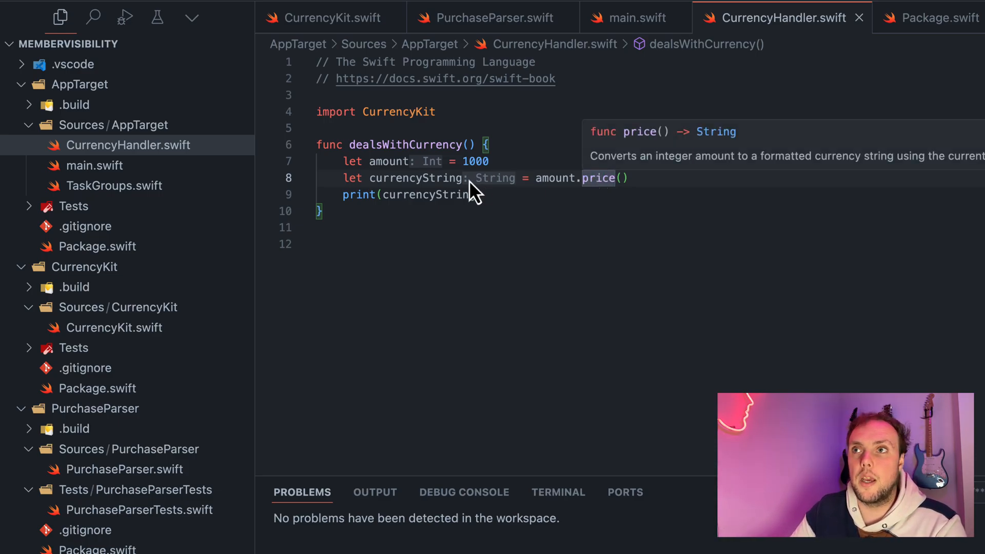
{"action": "type", "text": "Doub"}
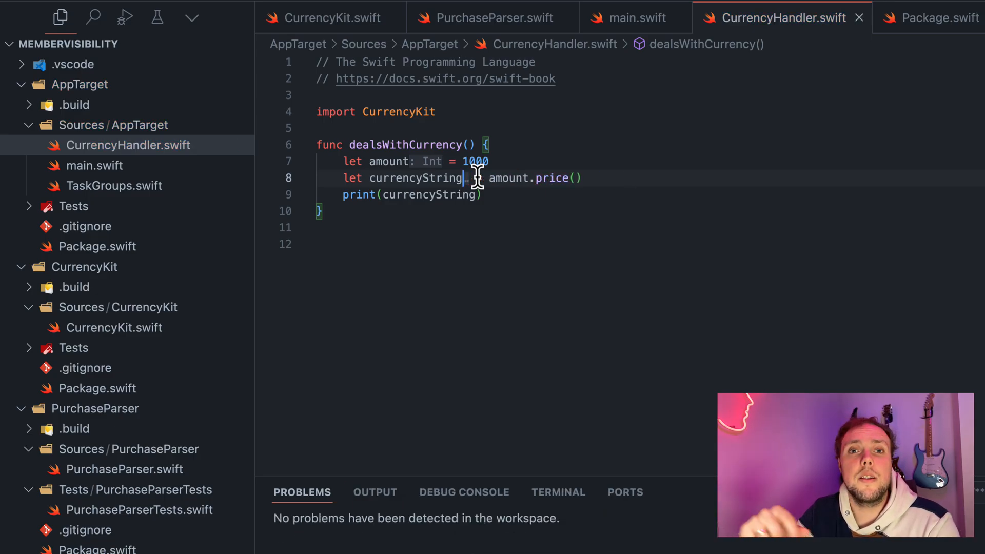
{"action": "type", "text": ": String"}
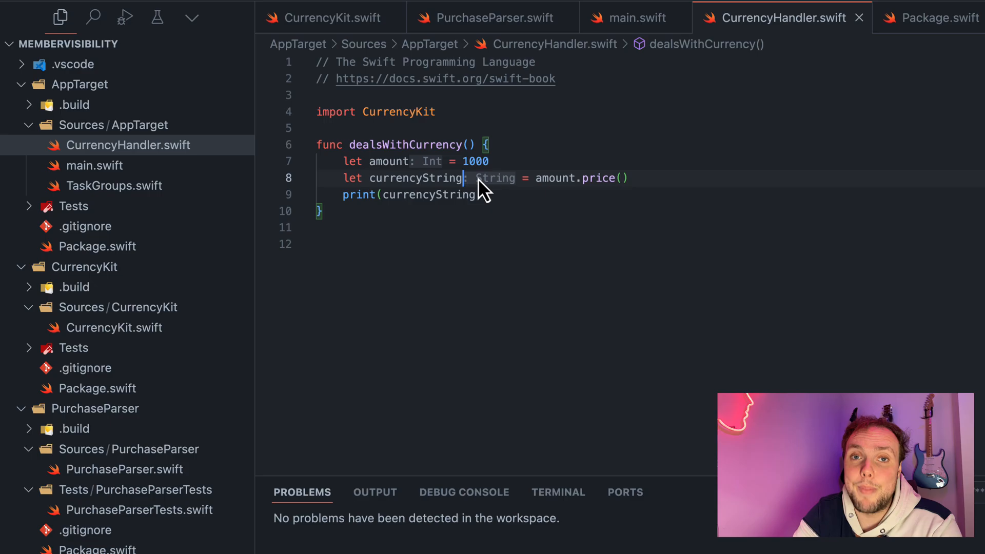